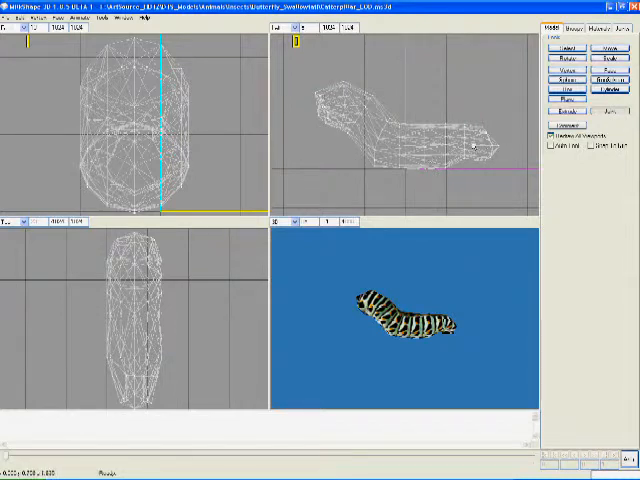
pyautogui.moveTo(425, 158)
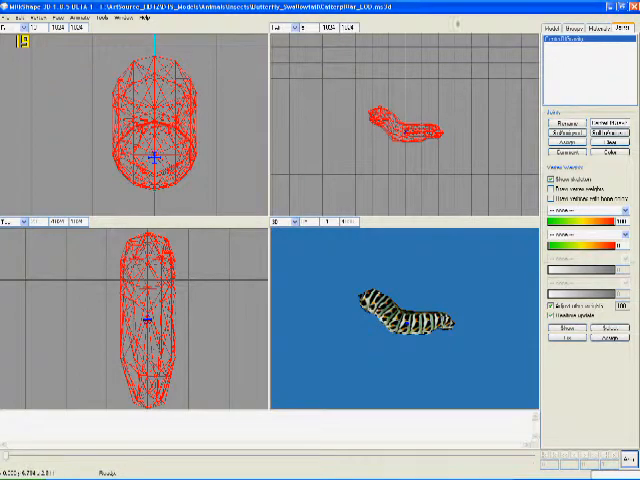
pyautogui.moveTo(505, 60)
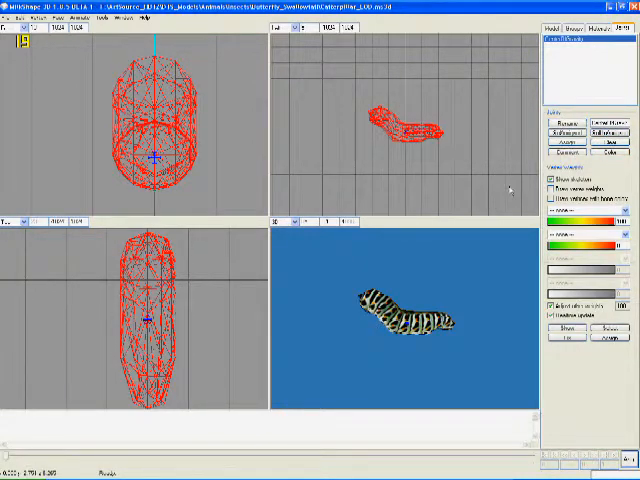
pyautogui.click(567, 27)
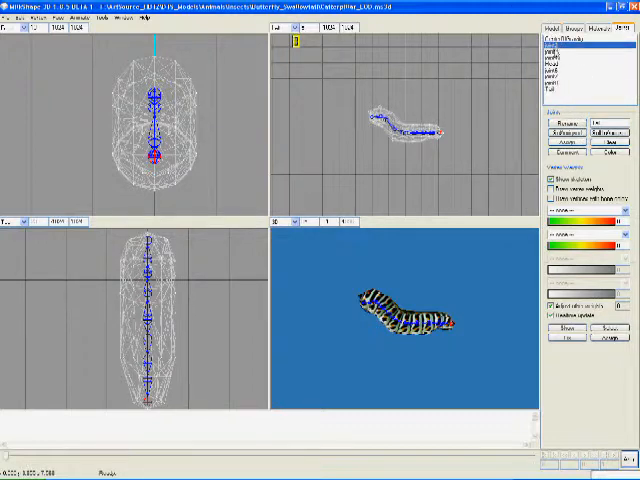
# Deselect the caterpillar mesh after naming the skeleton joints, including Head and Tail.
pyautogui.click(575, 52)
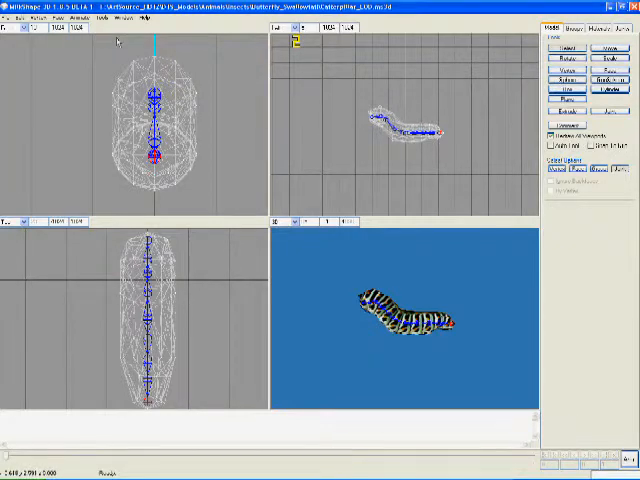
# Open the Joint Tool from the Tools menu to assign unassigned vertices to nearest joints.
pyautogui.click(101, 18)
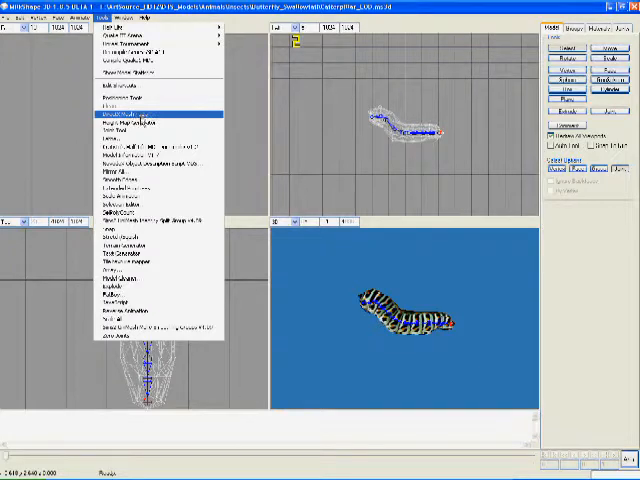
pyautogui.moveTo(135, 130)
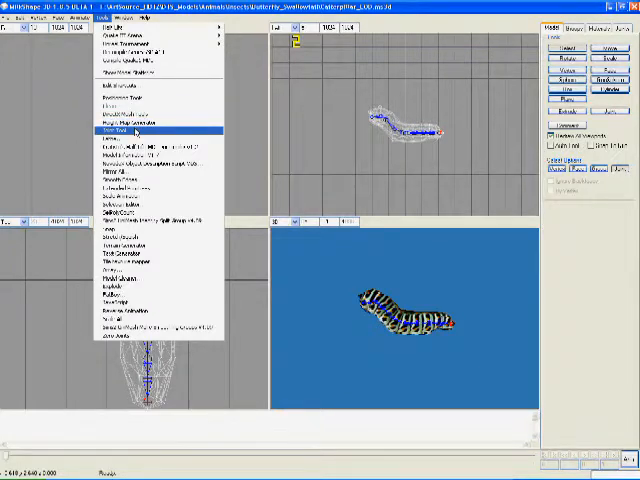
pyautogui.click(130, 130)
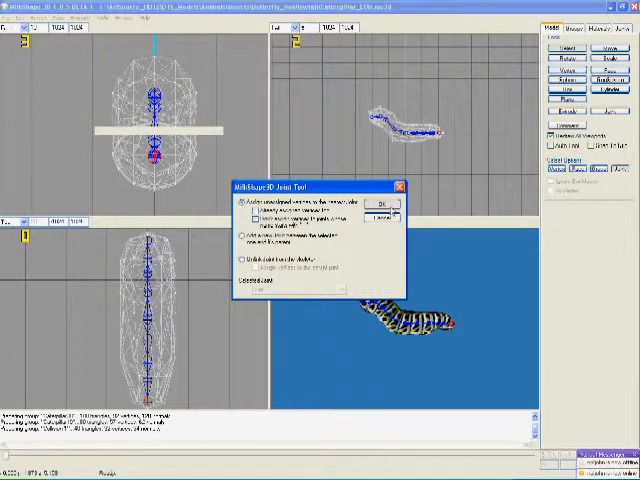
pyautogui.click(380, 206)
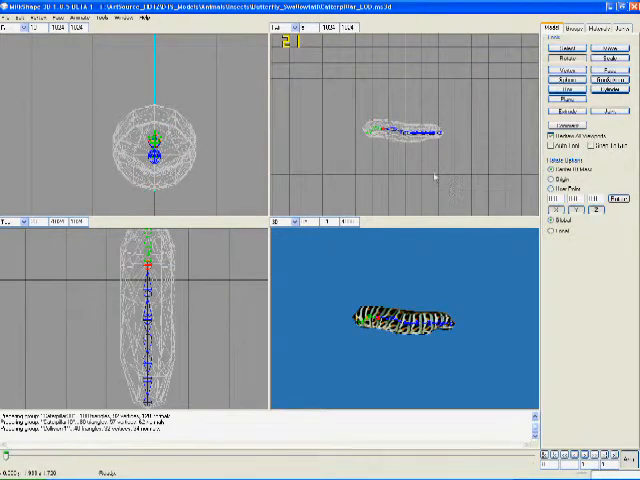
pyautogui.moveTo(442, 293)
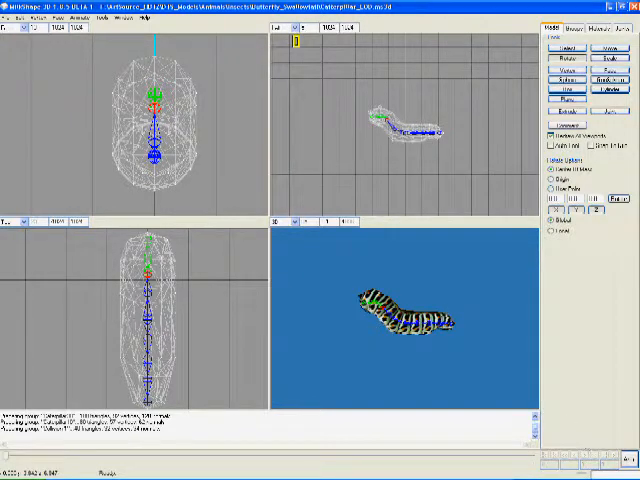
# Open the File menu while the caterpillar holds its raised-front pose.
pyautogui.click(12, 17)
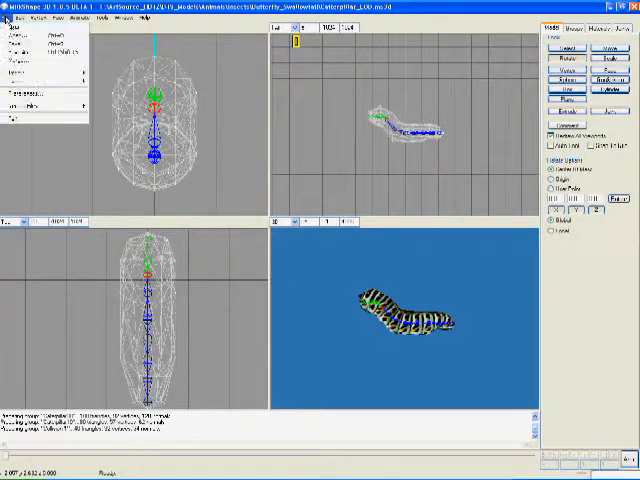